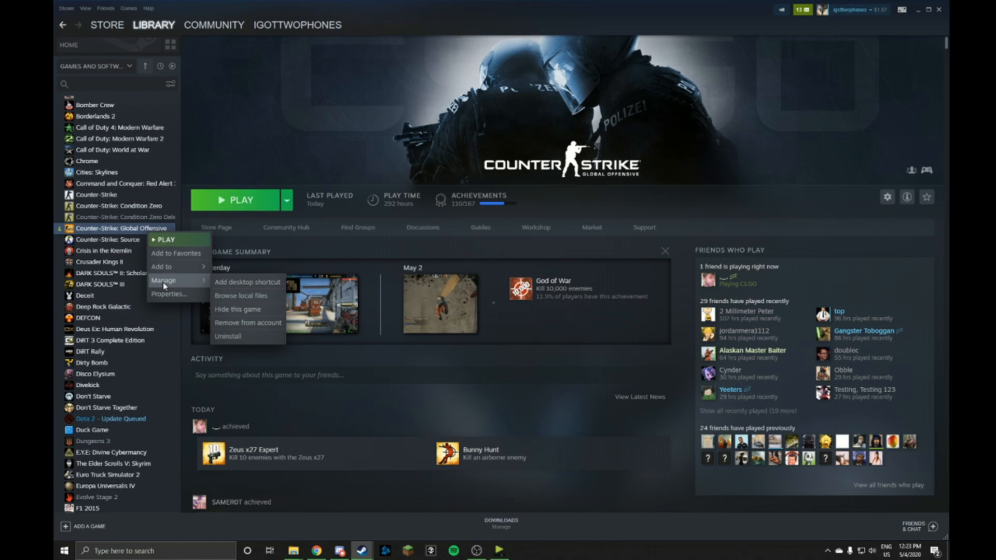
Browse the local install files of Counter-Strike: Global Offensive from the Steam library
left_click(241, 295)
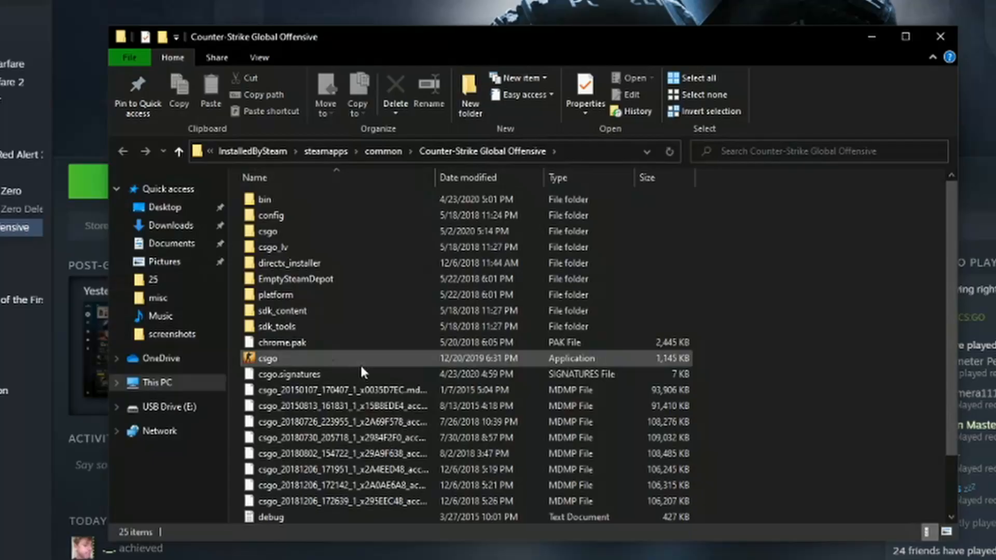
Navigate into the csgo folder and then its panorama subfolder
double_click(268, 358)
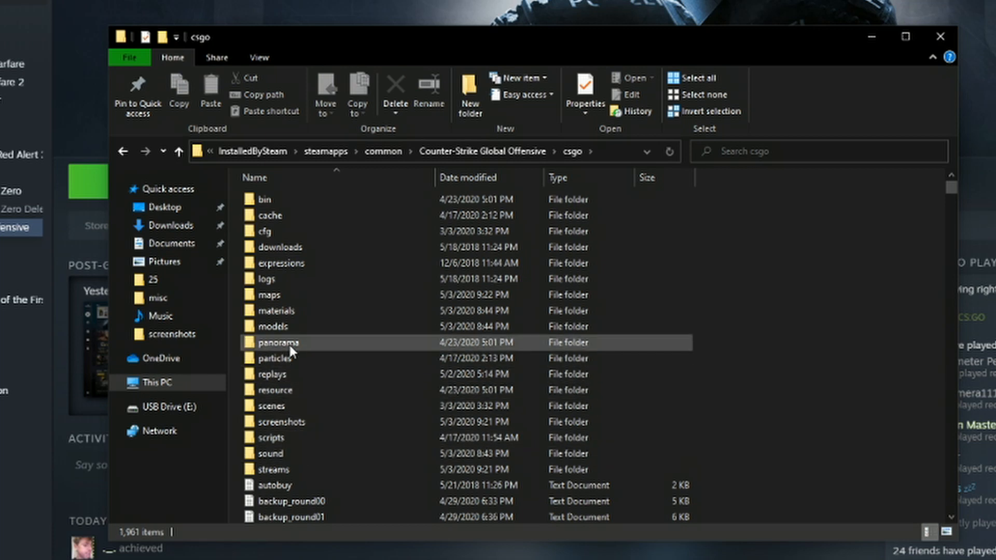
double_click(277, 343)
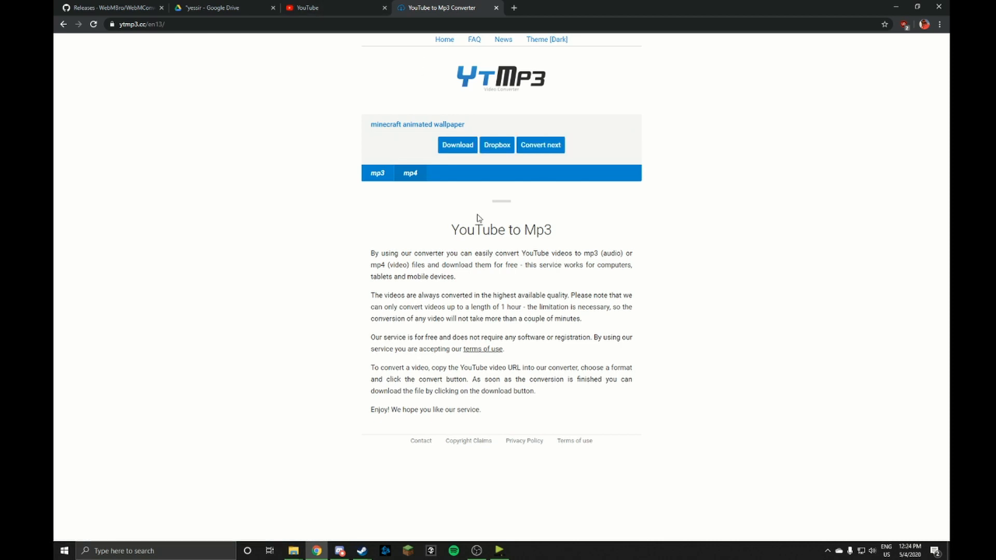
Download the converted minecraft animated wallpaper video as MP4 from ytmp3.cc
left_click(456, 145)
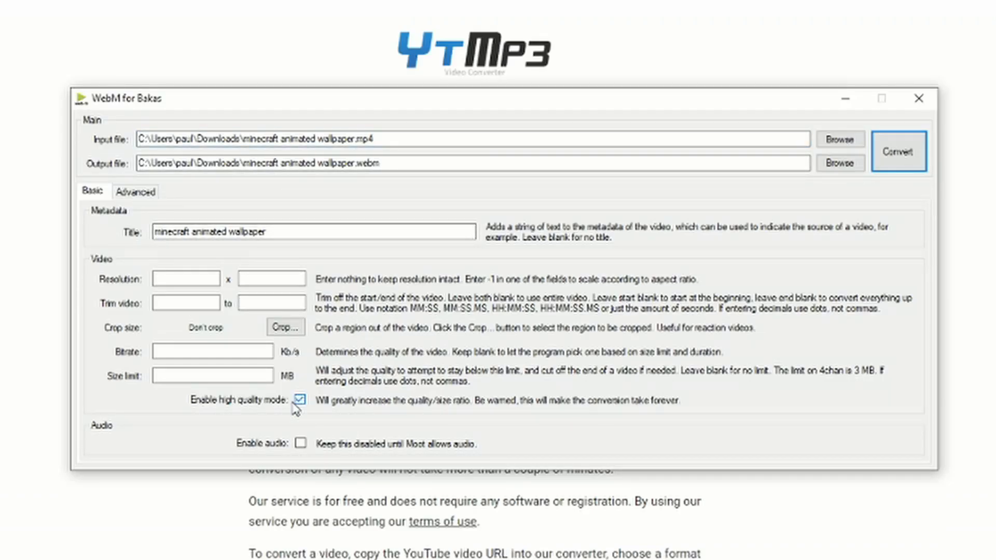
Enter a custom bitrate for the WebM conversion, 40 then 5000
left_click(211, 352)
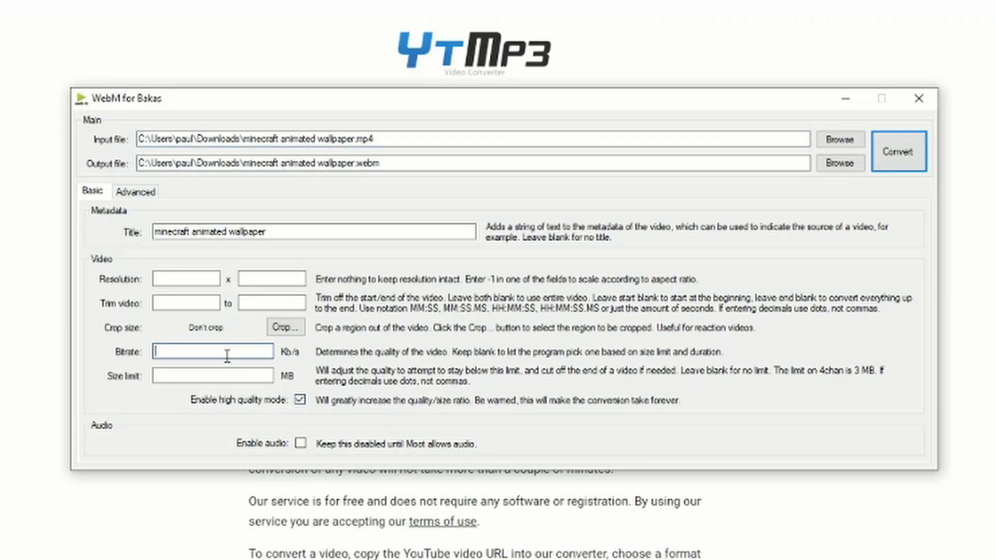
type("40")
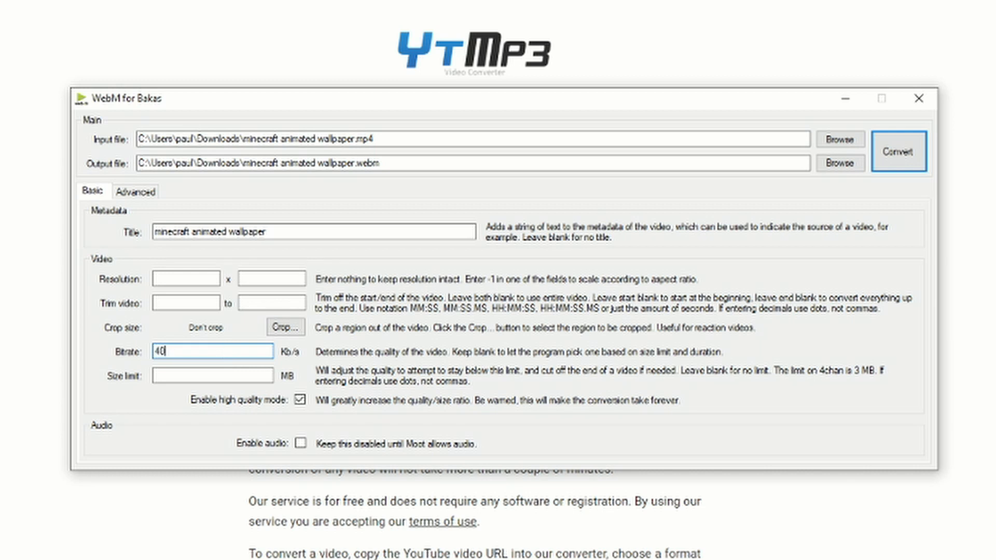
type("5000")
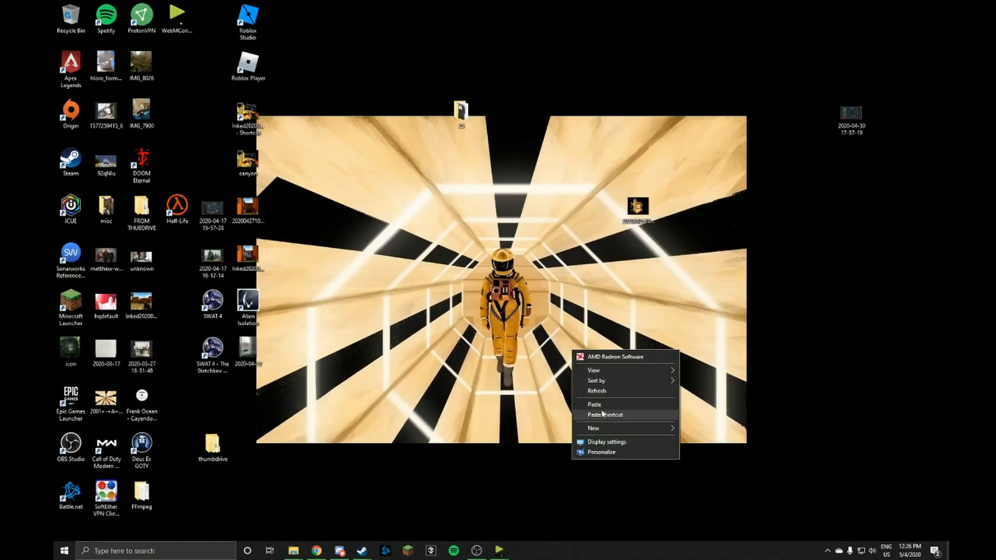
Paste the three copied menu background video files onto the desktop
left_click(593, 405)
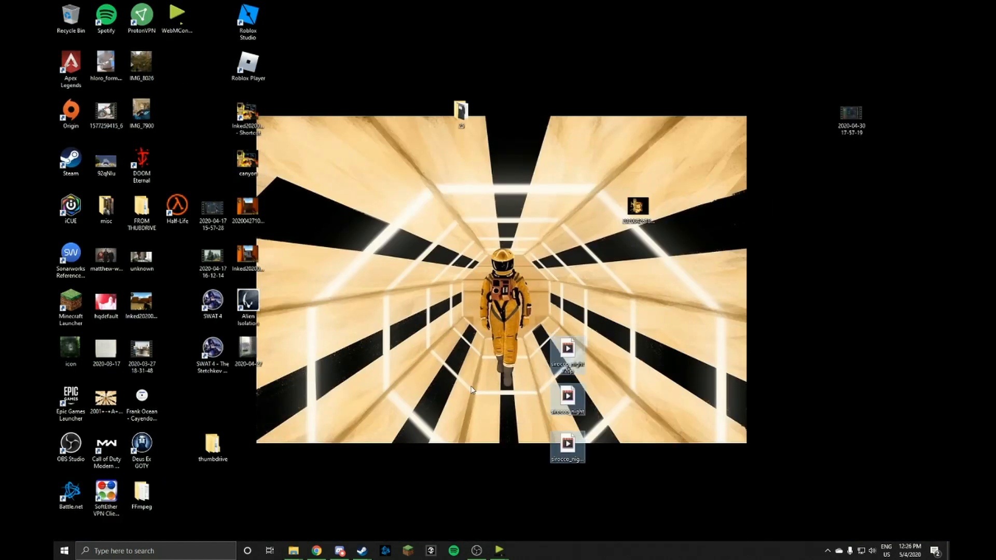